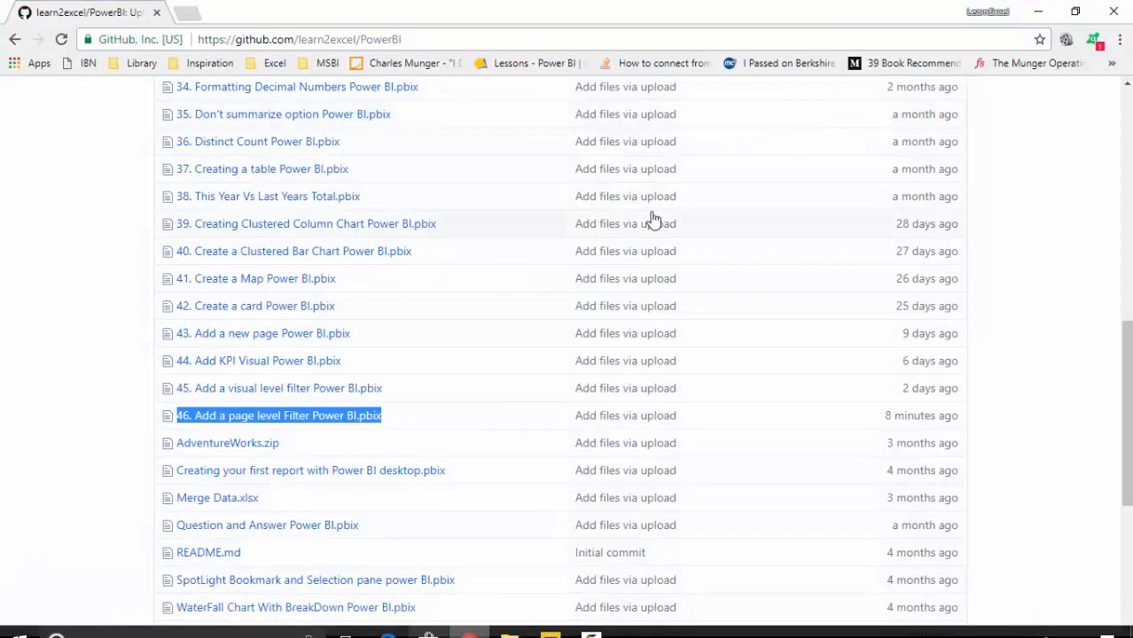
# Select the map visual and bring its Filters section into view.
pyautogui.scroll(-3)
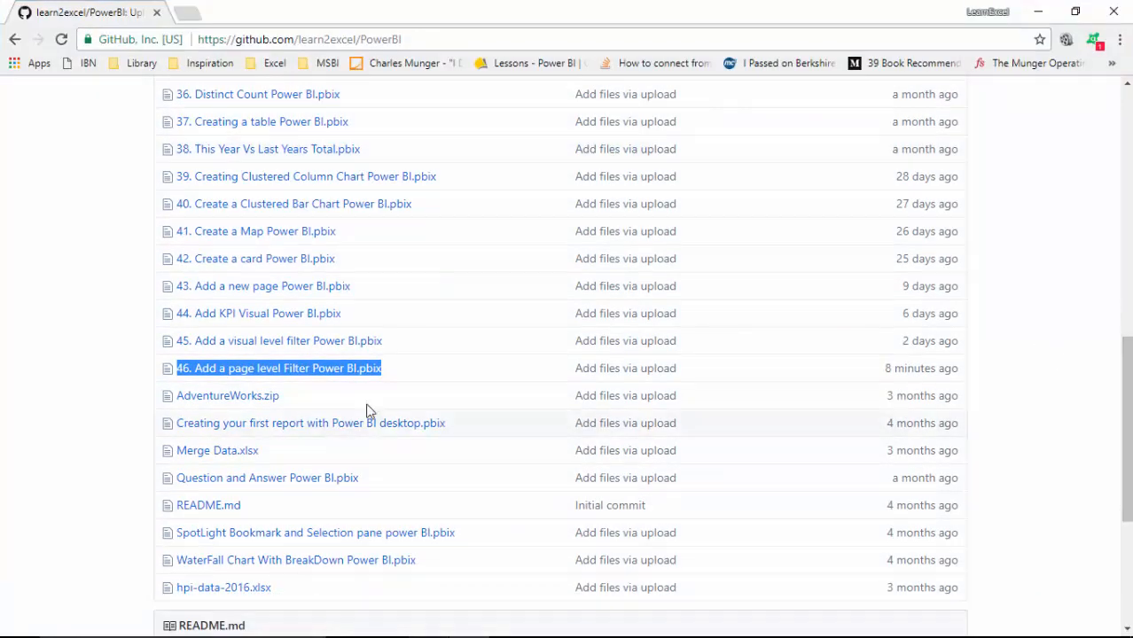
pyautogui.moveTo(882, 328)
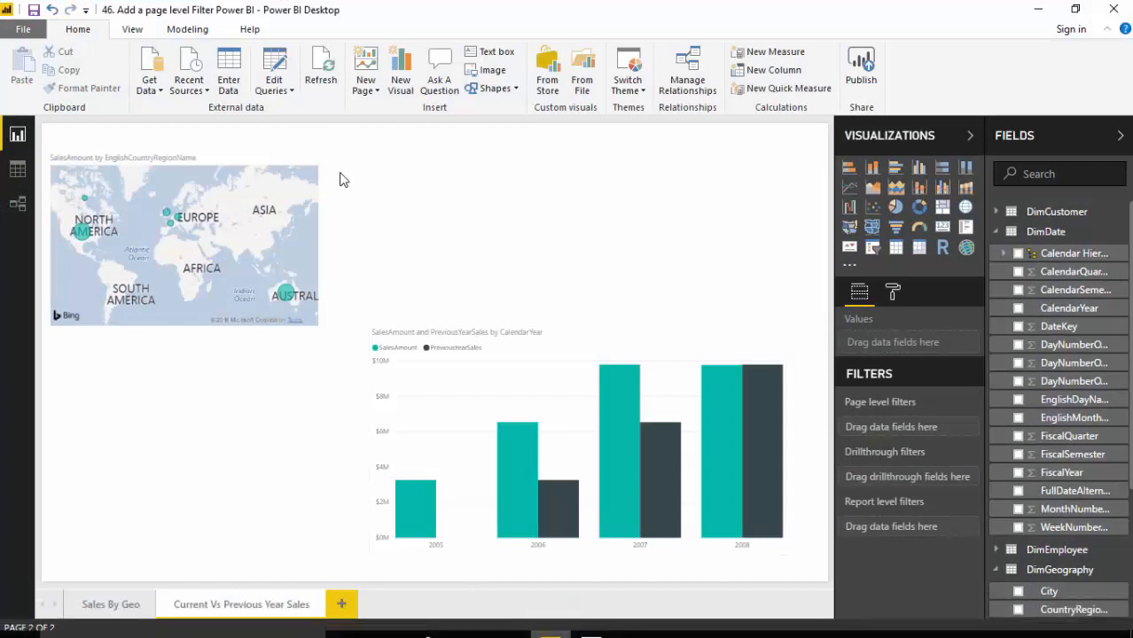
pyautogui.moveTo(186, 160)
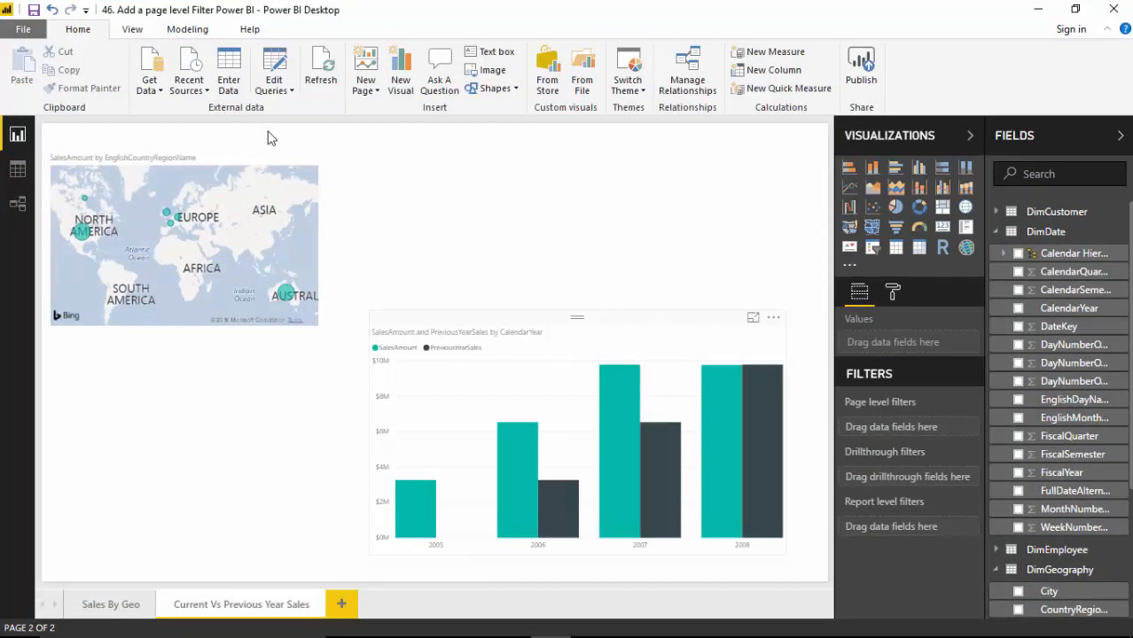
pyautogui.click(185, 230)
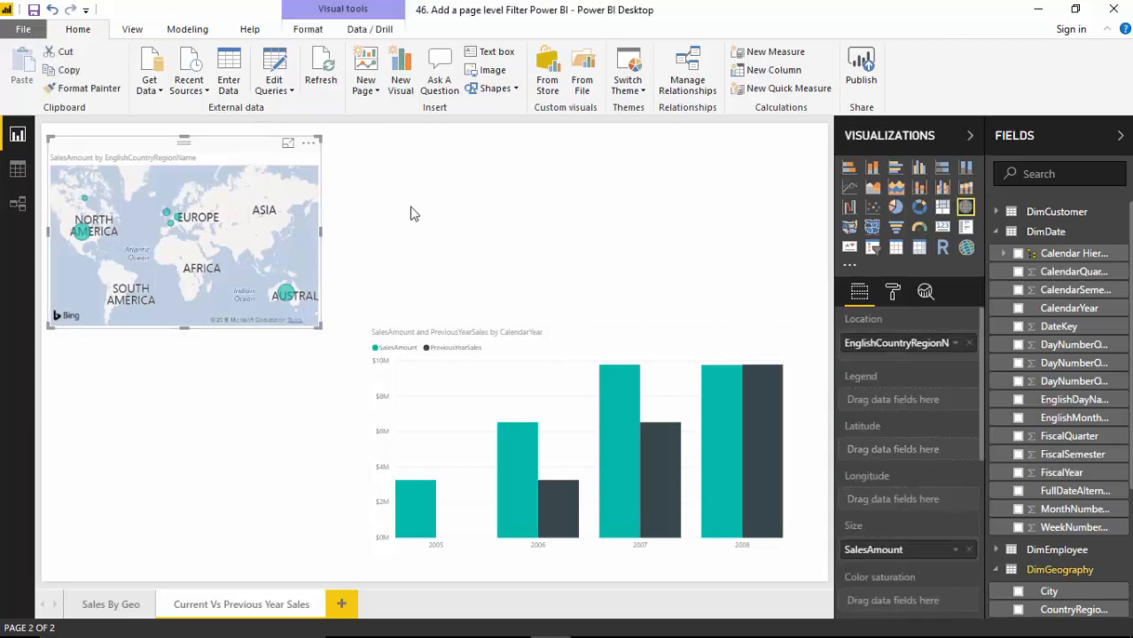
pyautogui.moveTo(984, 417)
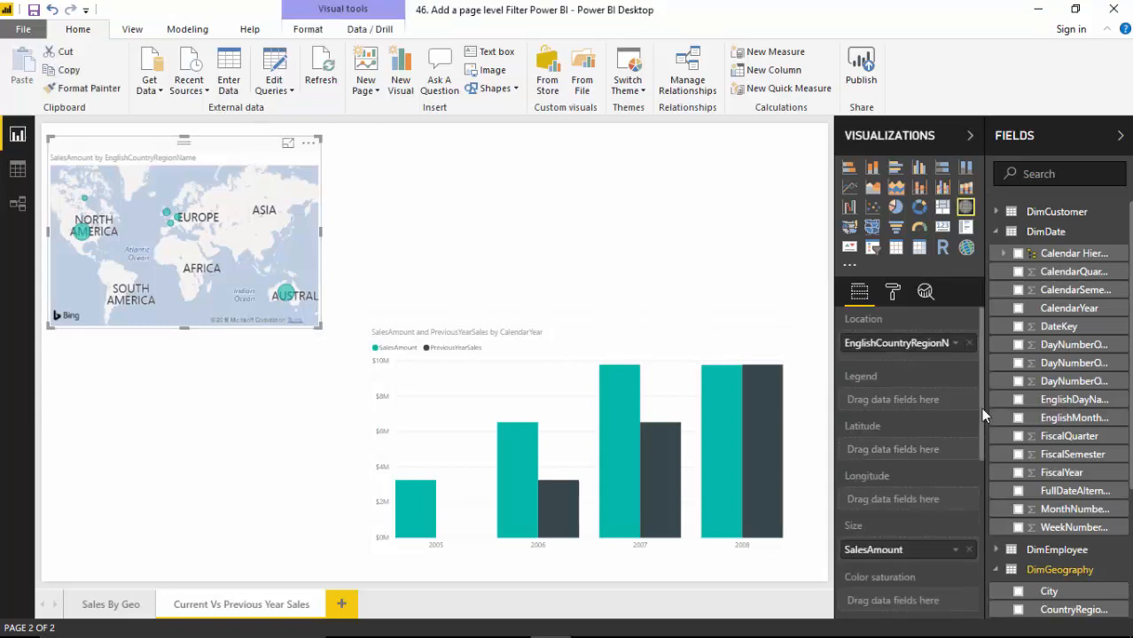
pyautogui.scroll(-3)
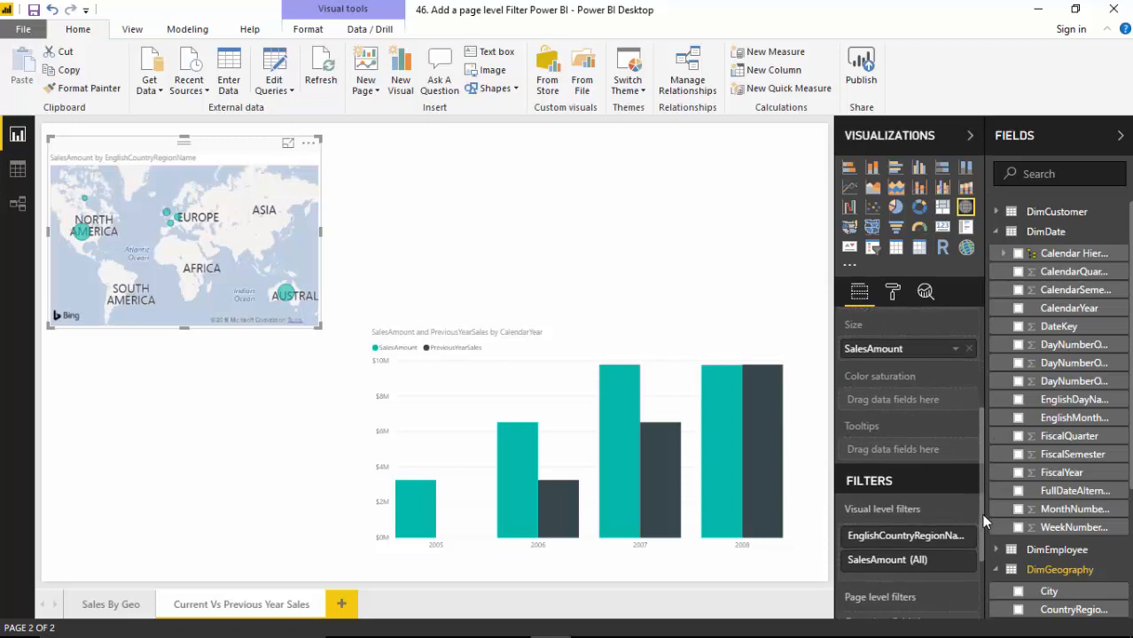
pyautogui.scroll(-3)
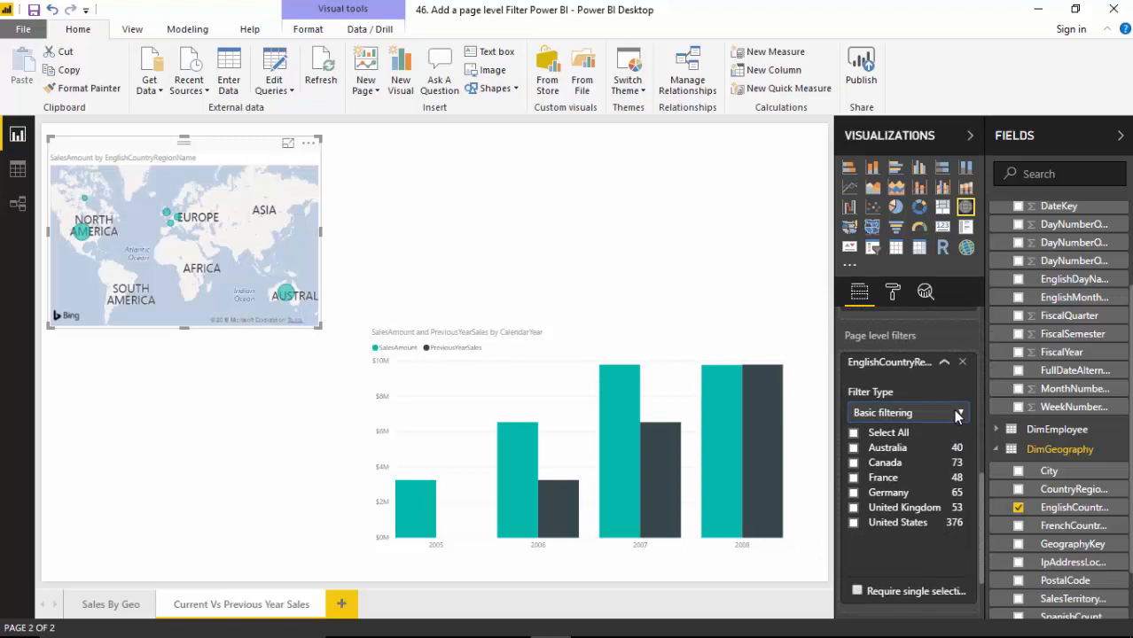
pyautogui.moveTo(949, 421)
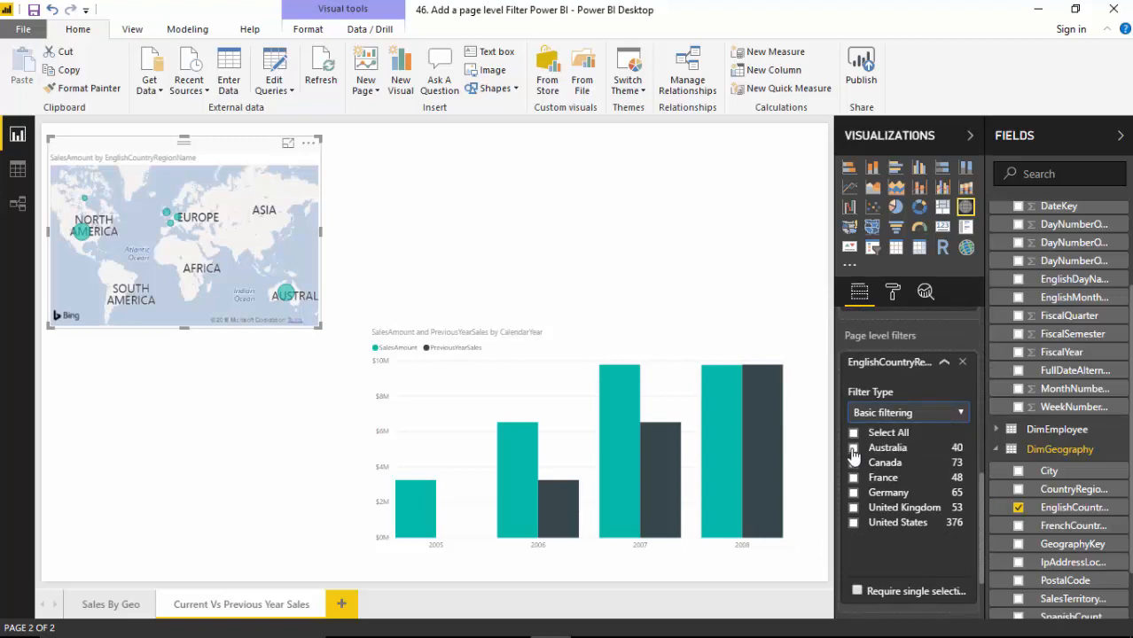
# Tick Australia in the page-level country filter so both visuals show Australian sales.
pyautogui.click(854, 446)
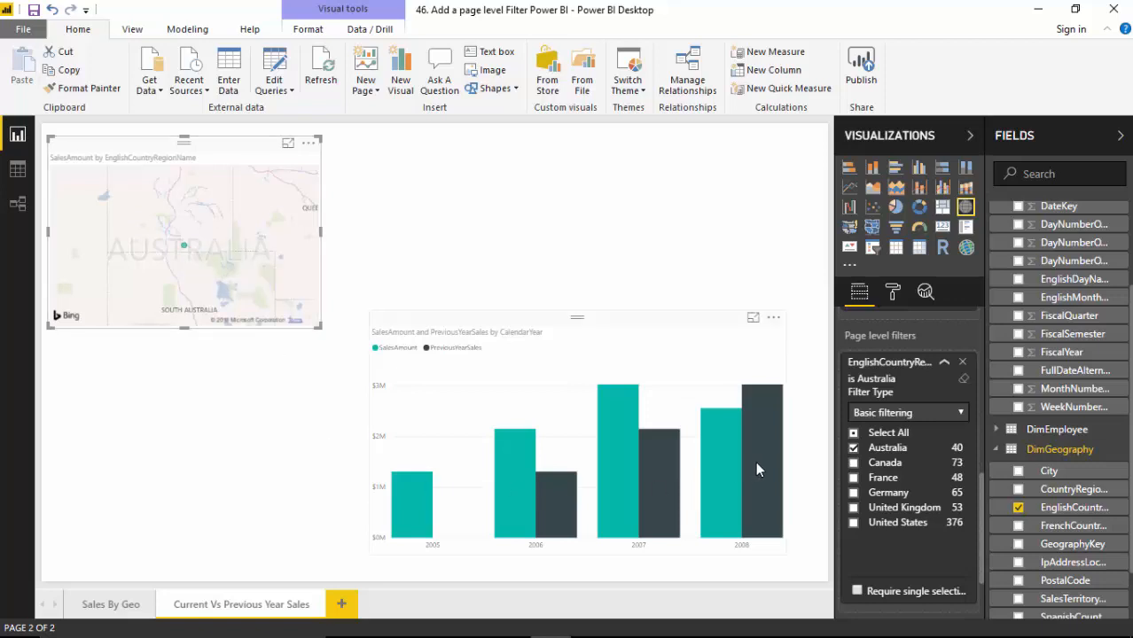
pyautogui.moveTo(401, 493)
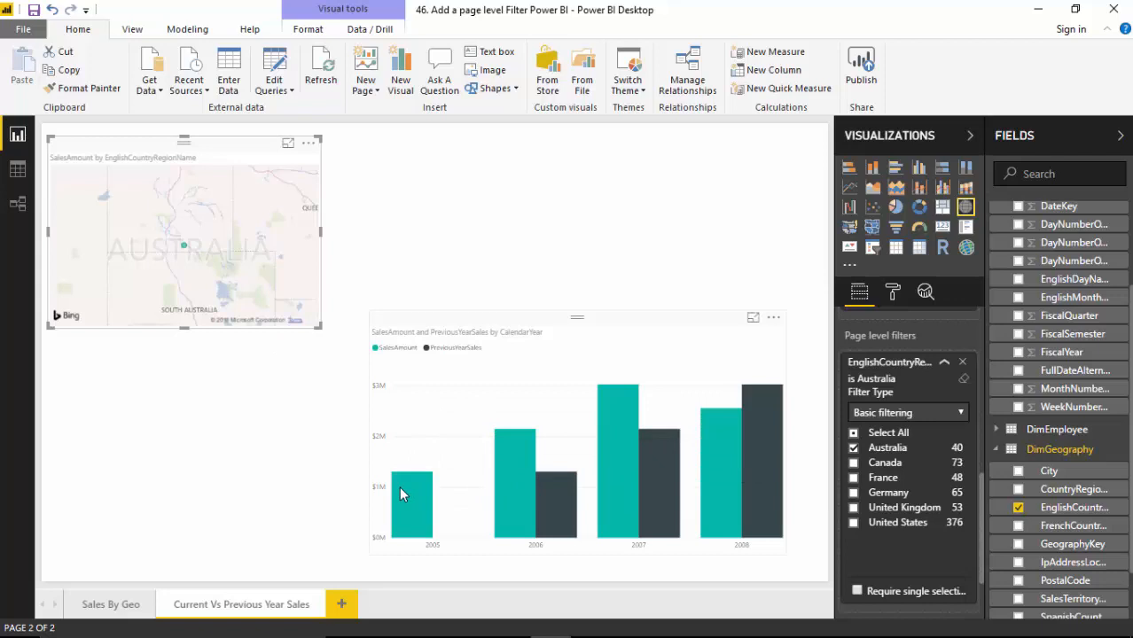
pyautogui.moveTo(583, 427)
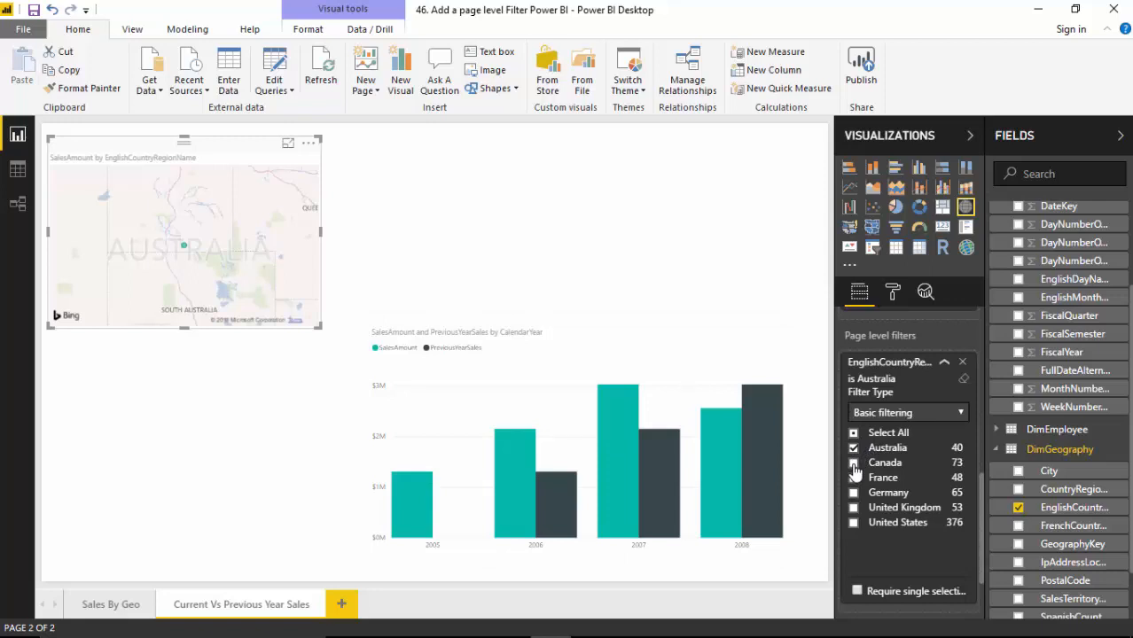
# Add Canada to the page-level country filter alongside Australia.
pyautogui.click(855, 463)
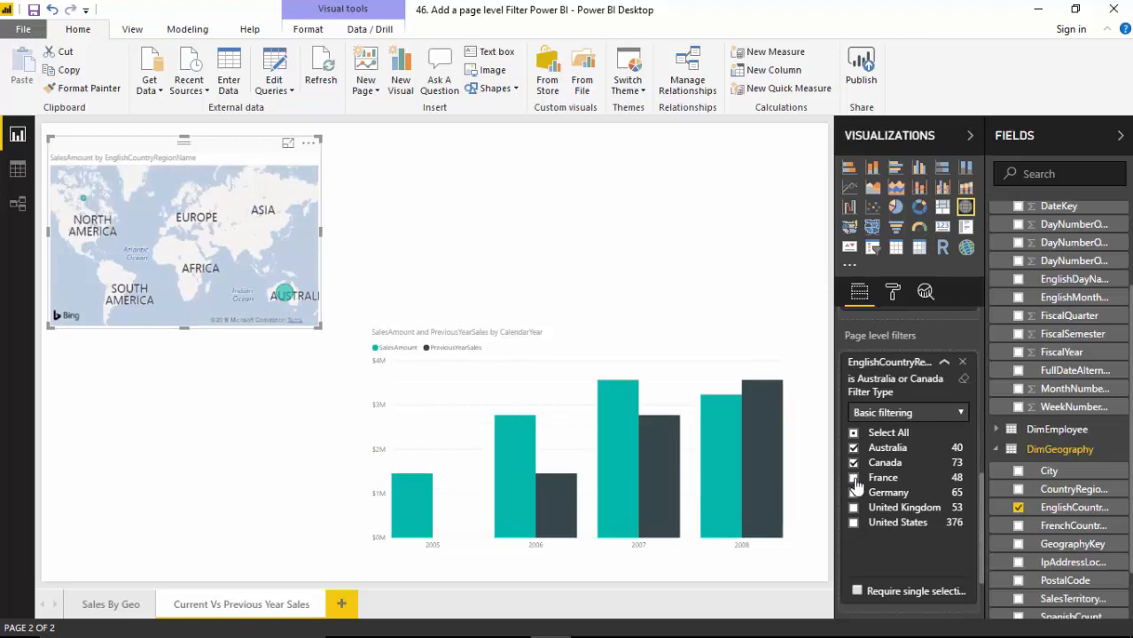
pyautogui.moveTo(854, 485)
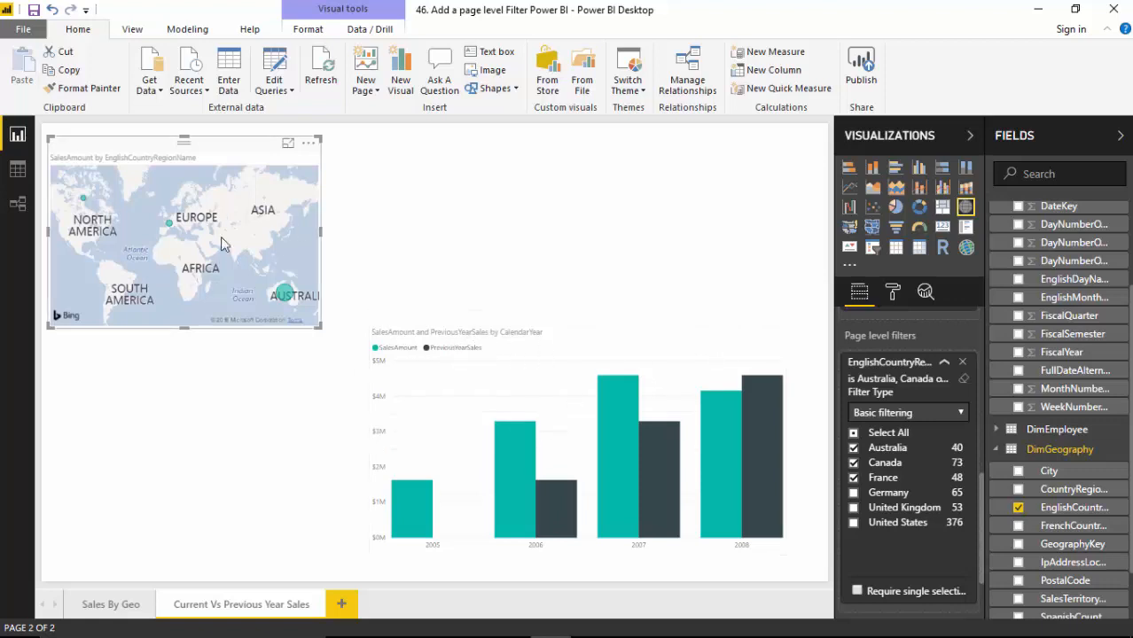
pyautogui.moveTo(447, 257)
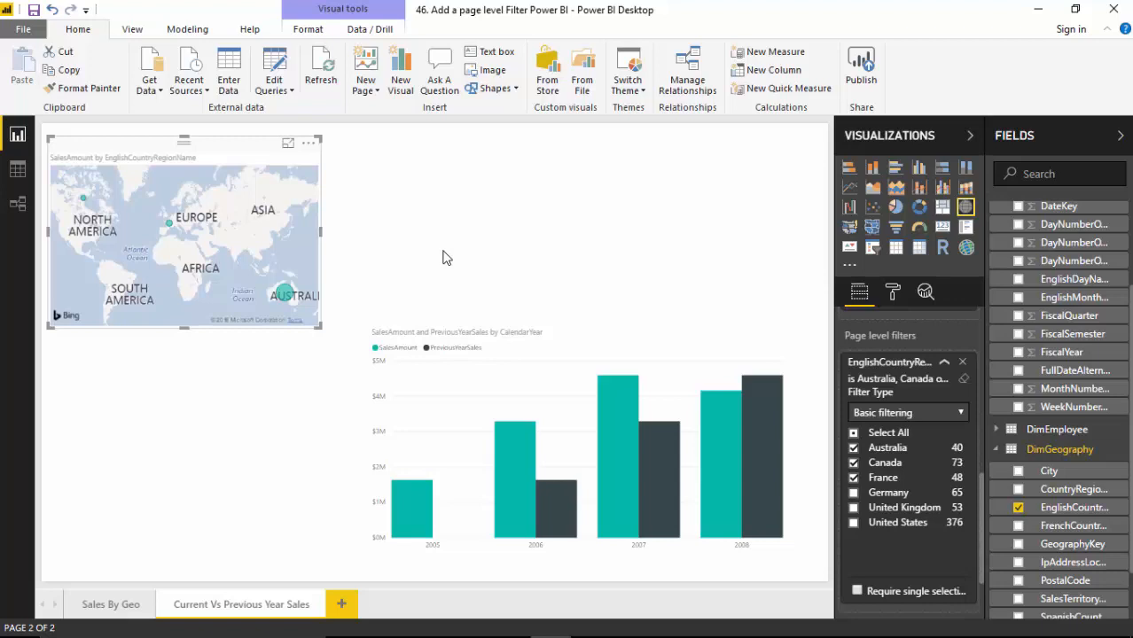
pyautogui.moveTo(745, 17)
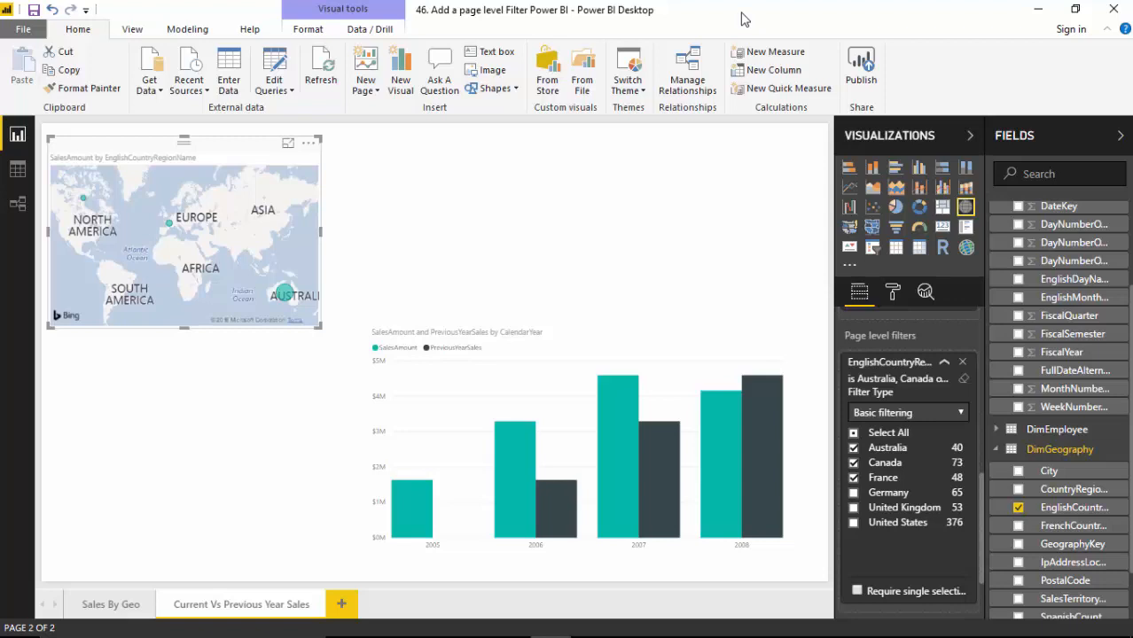